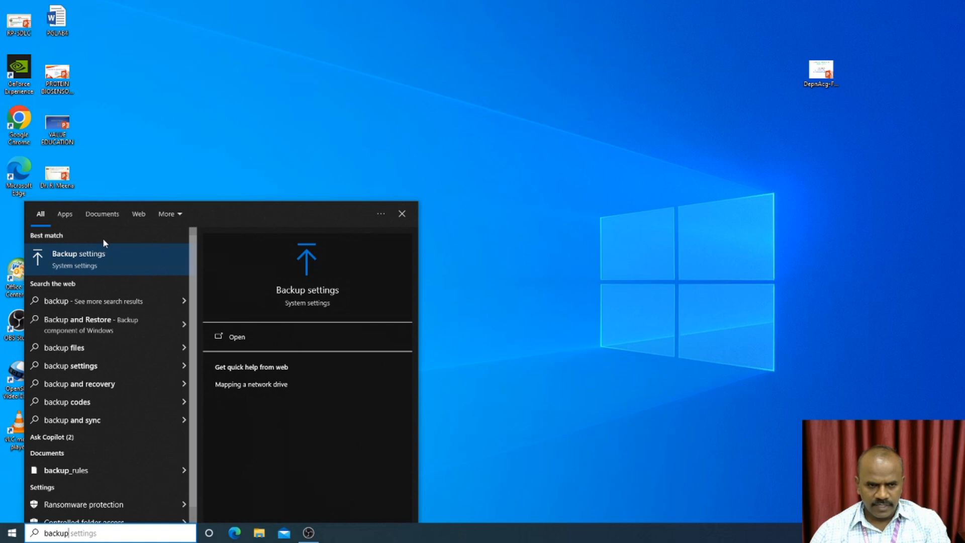
# Step: From the search results, reach Backup settings and toggle 'Automatically back up my files' off then on
pyautogui.click(78, 259)
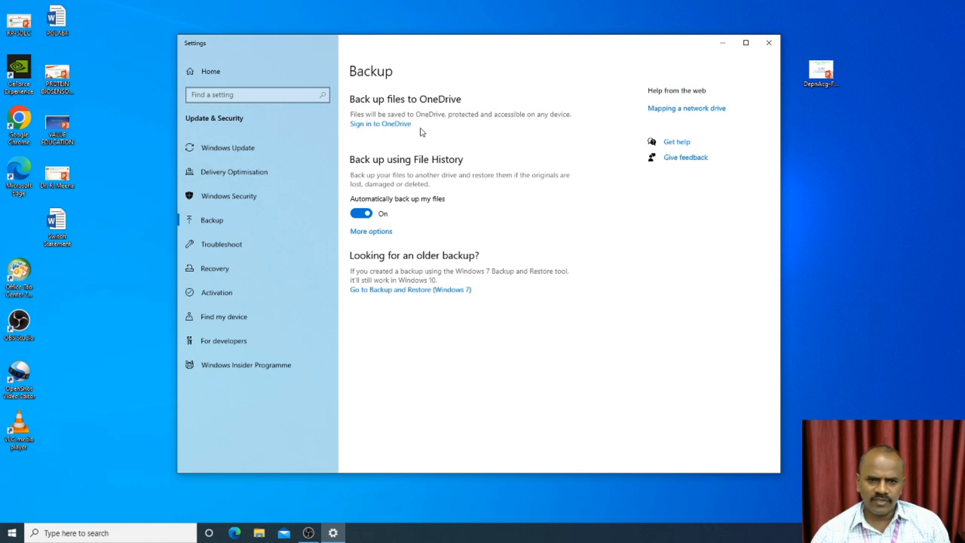
pyautogui.moveTo(458, 161)
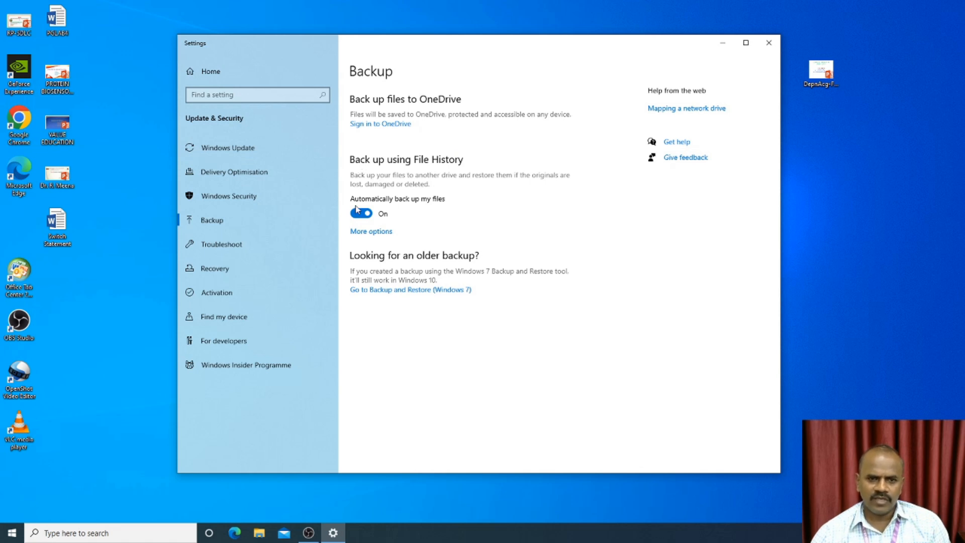
pyautogui.click(361, 213)
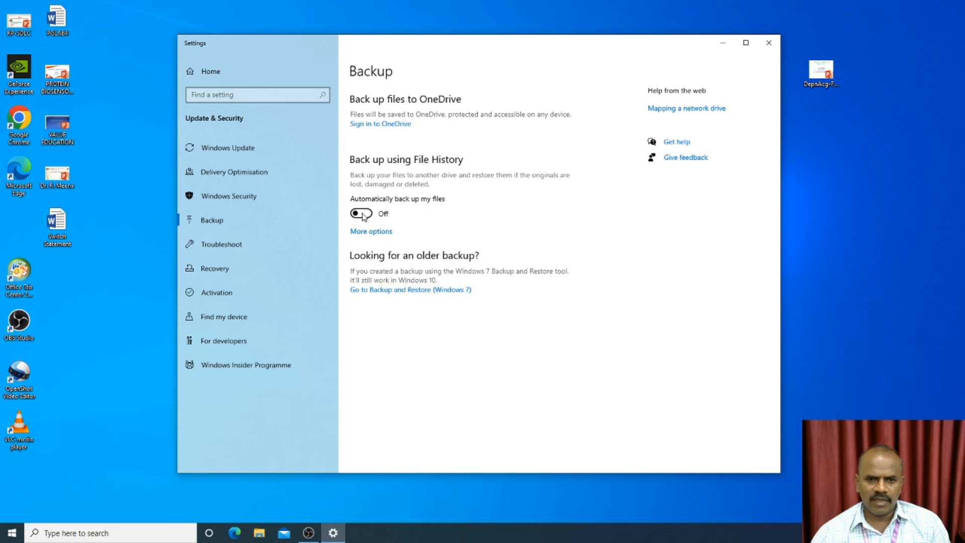
pyautogui.click(361, 213)
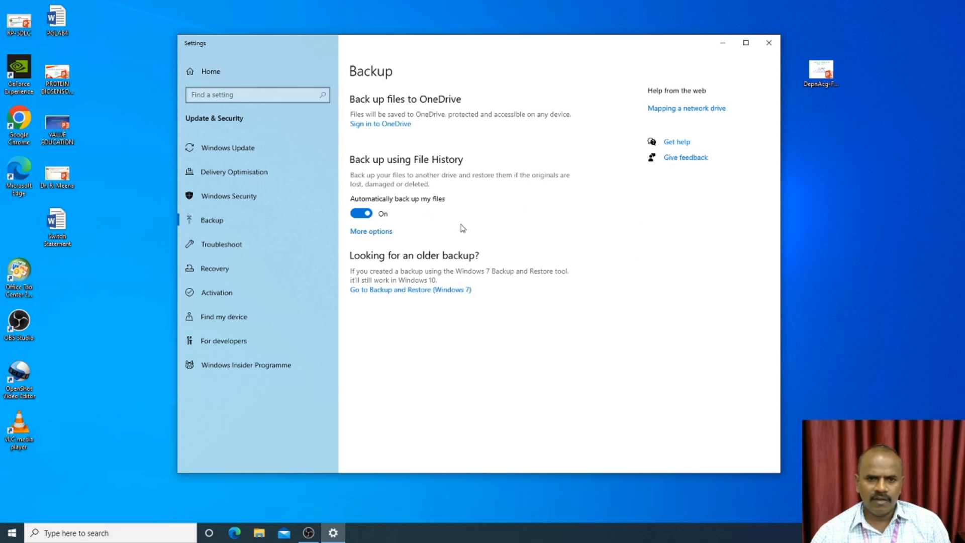
pyautogui.moveTo(374, 239)
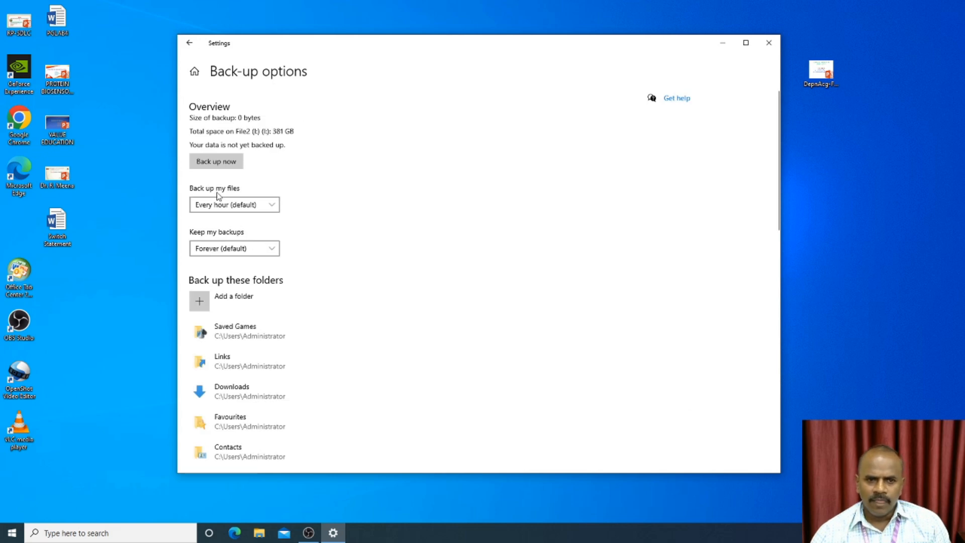
pyautogui.moveTo(225, 197)
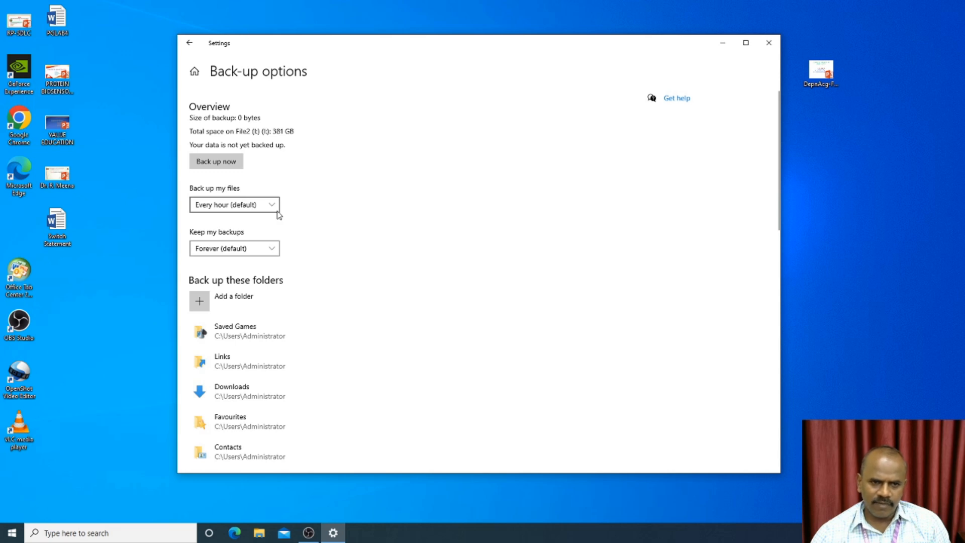
# Step: Set 'Back up my files' to Daily and keep 'Keep my backups' at Forever (default)
pyautogui.click(234, 204)
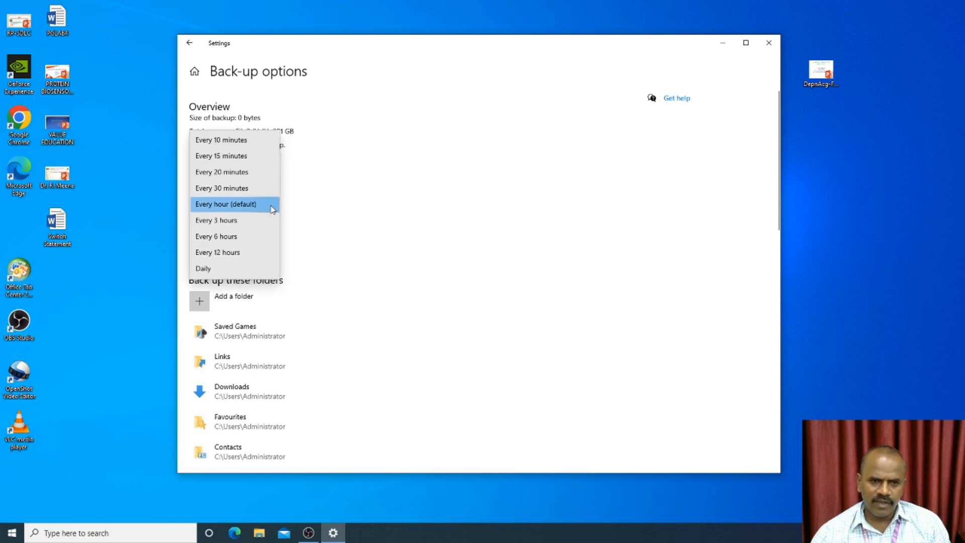
pyautogui.moveTo(226, 268)
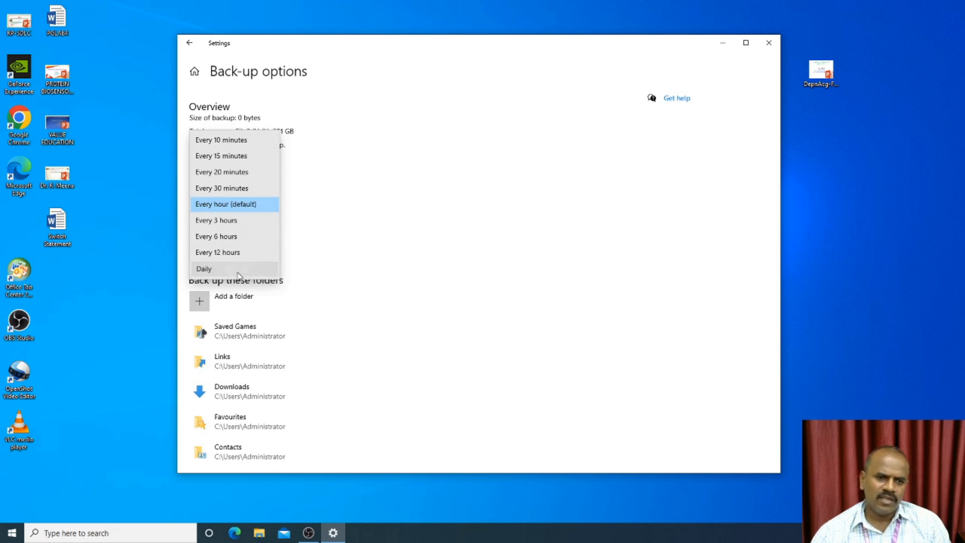
pyautogui.click(204, 269)
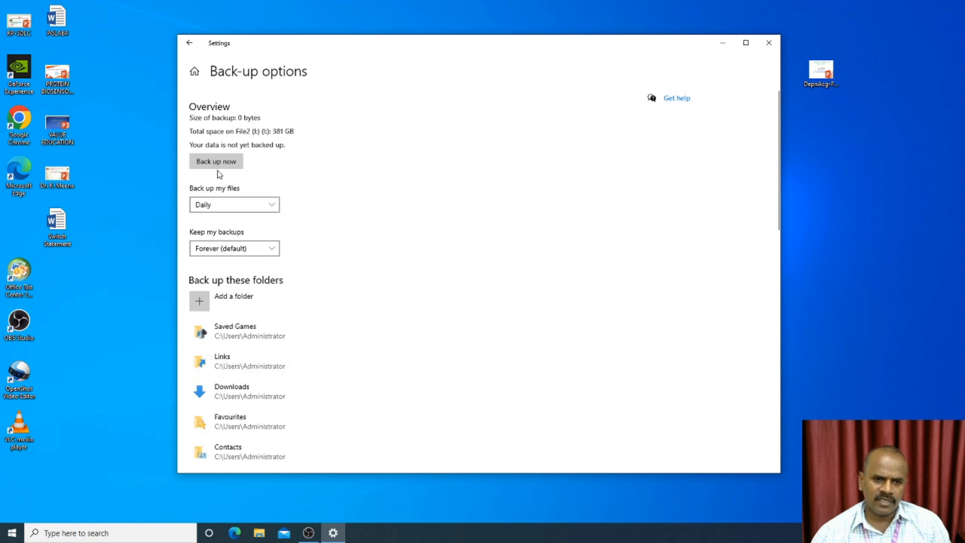
pyautogui.moveTo(259, 242)
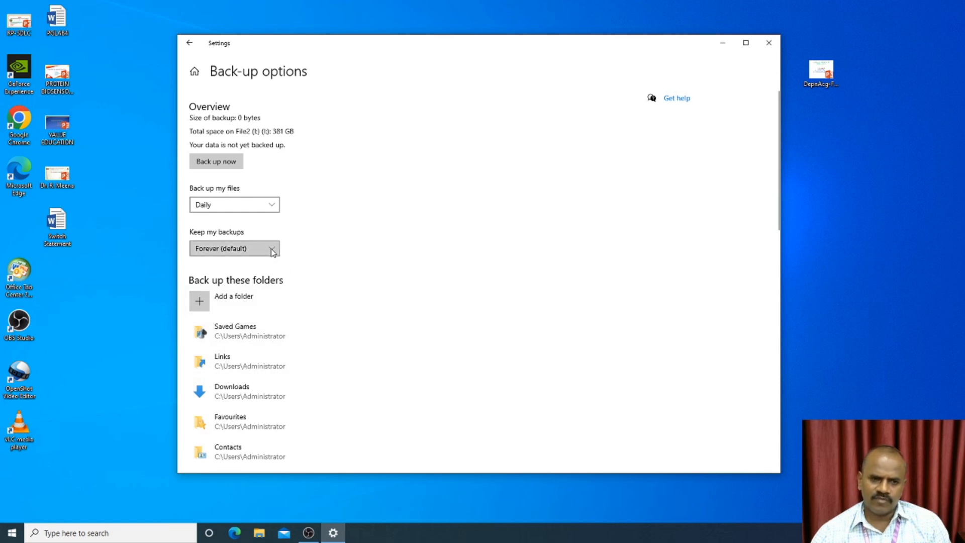
pyautogui.click(234, 248)
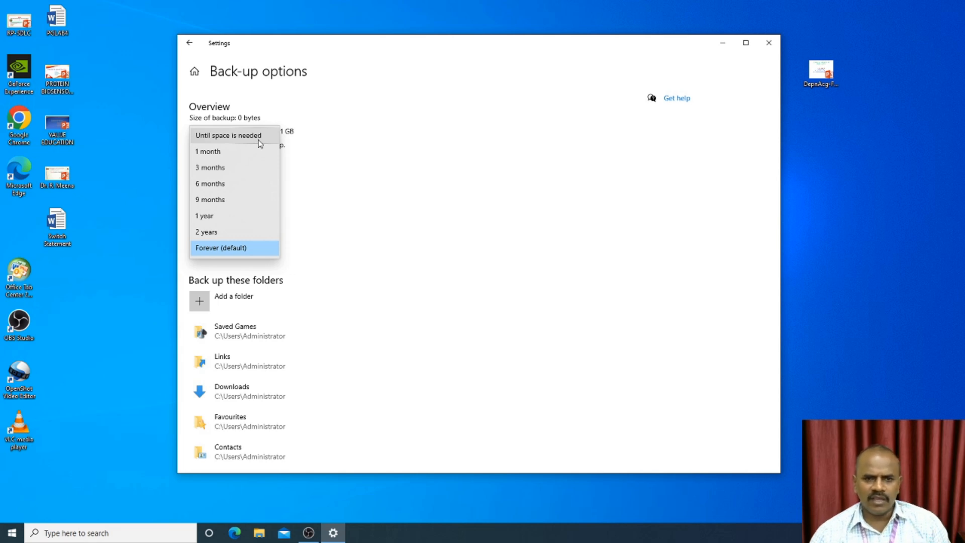
pyautogui.moveTo(235, 166)
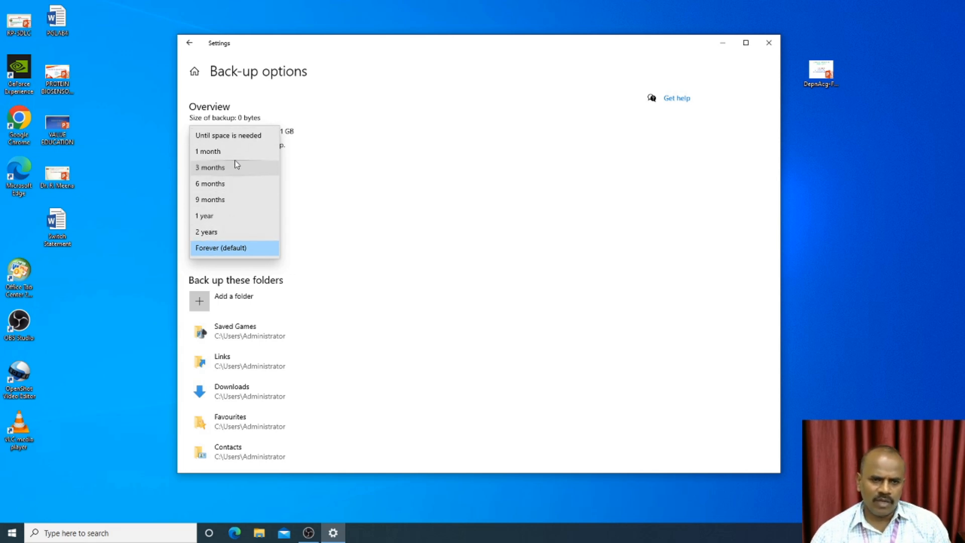
pyautogui.moveTo(258, 254)
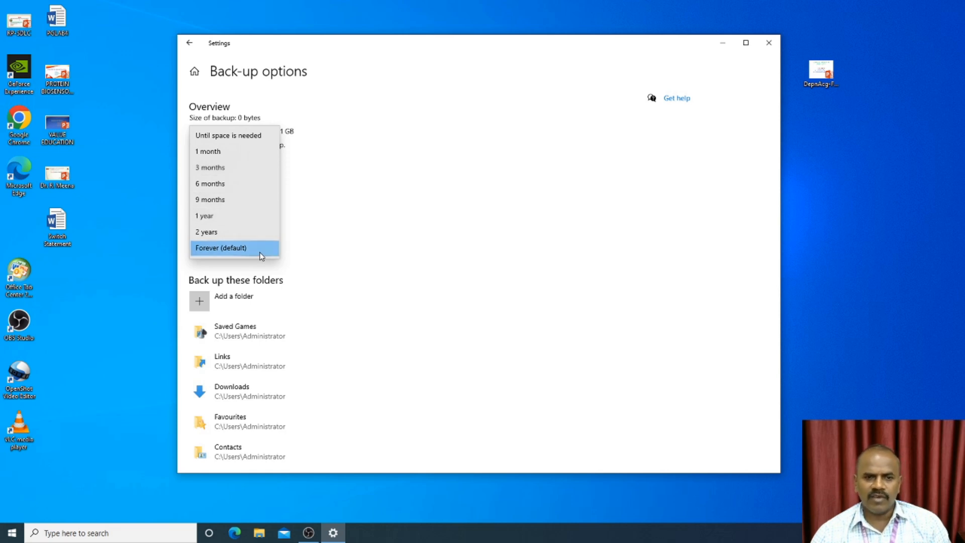
pyautogui.moveTo(254, 152)
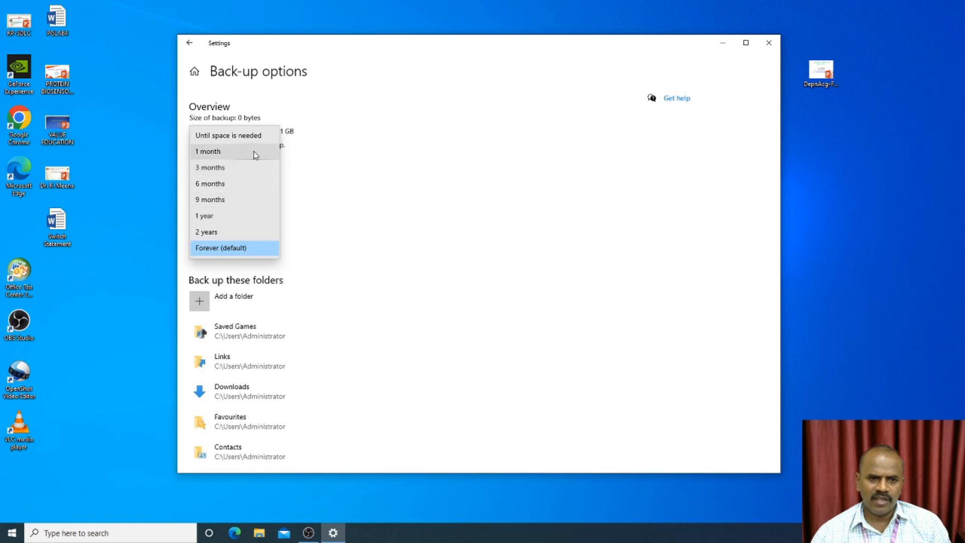
pyautogui.moveTo(225, 228)
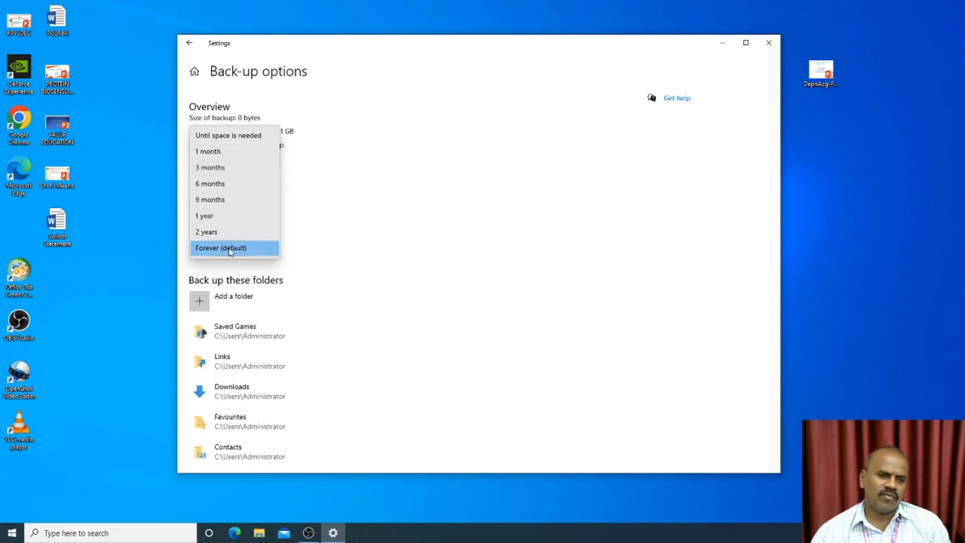
pyautogui.click(234, 247)
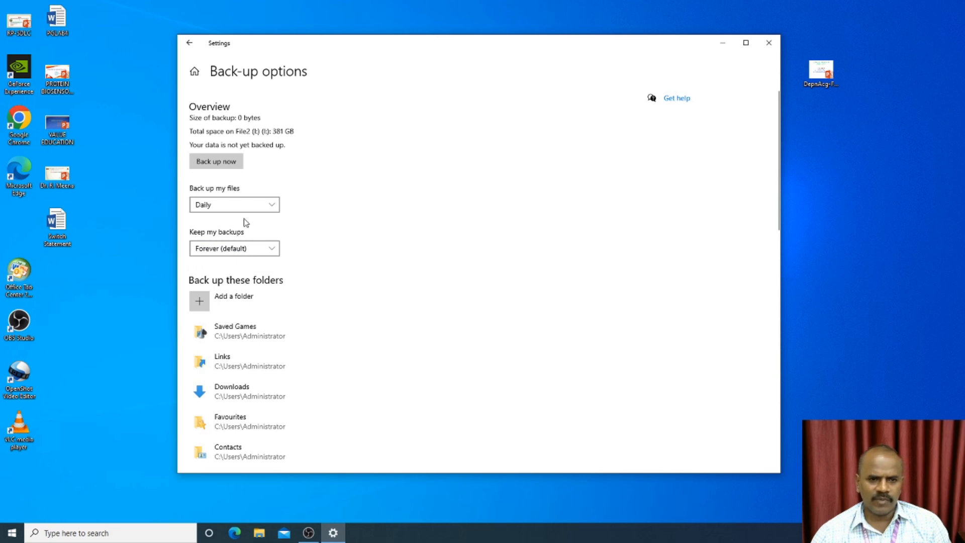
pyautogui.moveTo(249, 270)
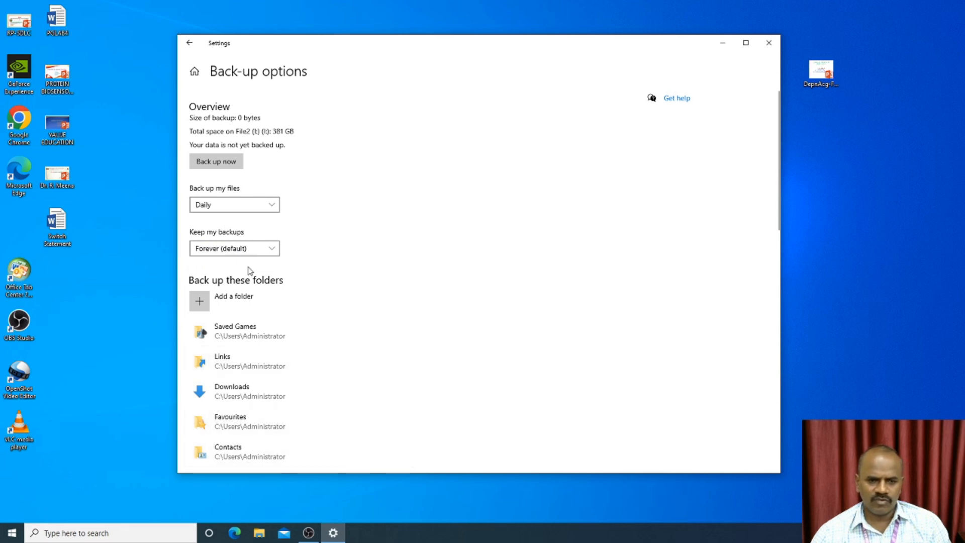
pyautogui.scroll(-3)
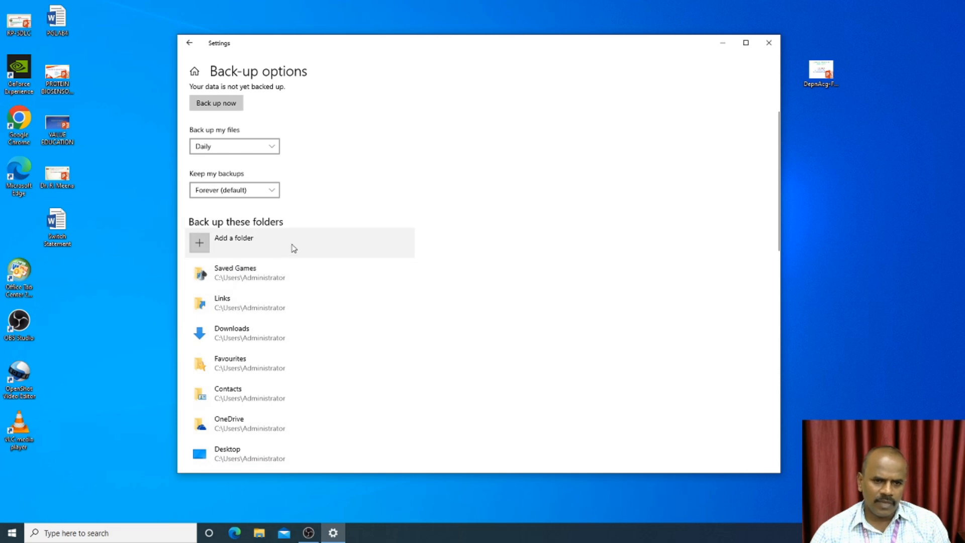
pyautogui.scroll(-3)
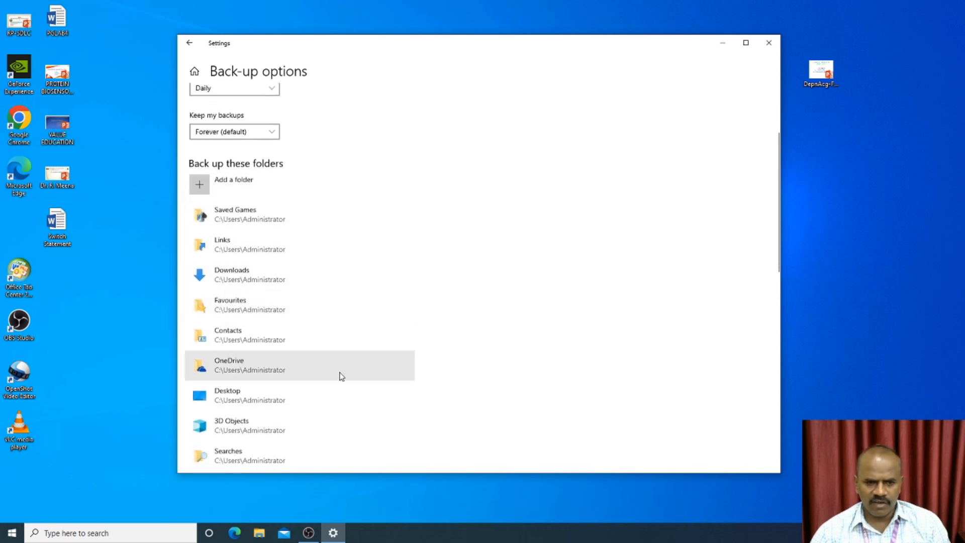
pyautogui.scroll(-3)
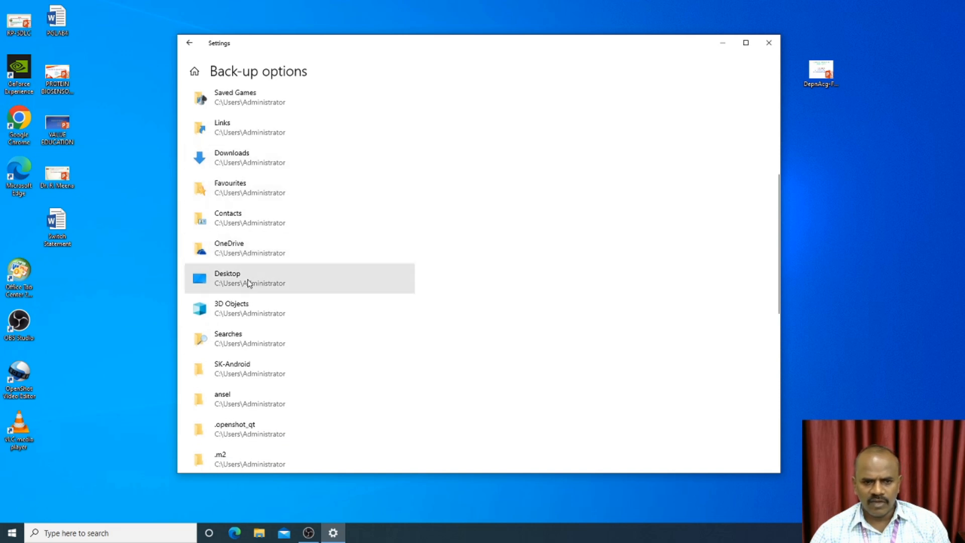
pyautogui.scroll(-3)
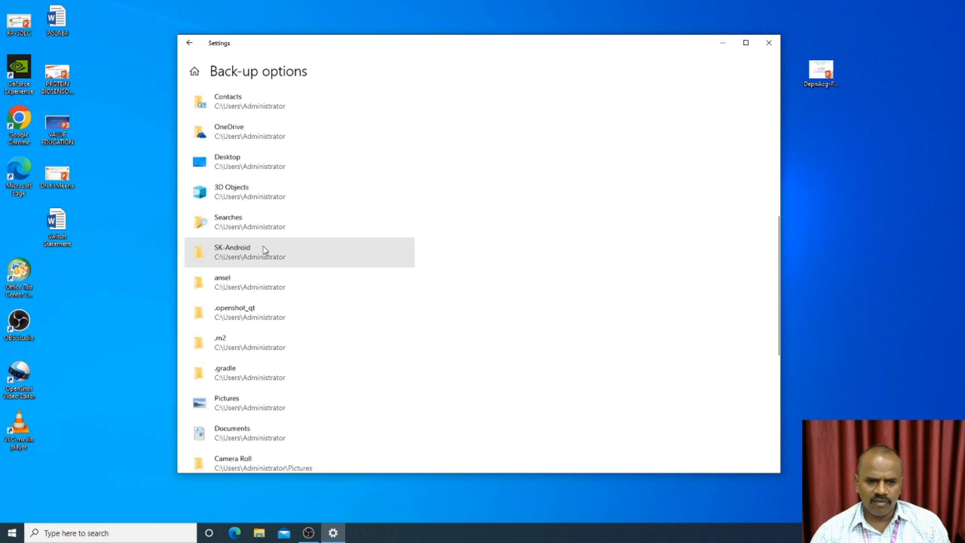
pyautogui.scroll(-3)
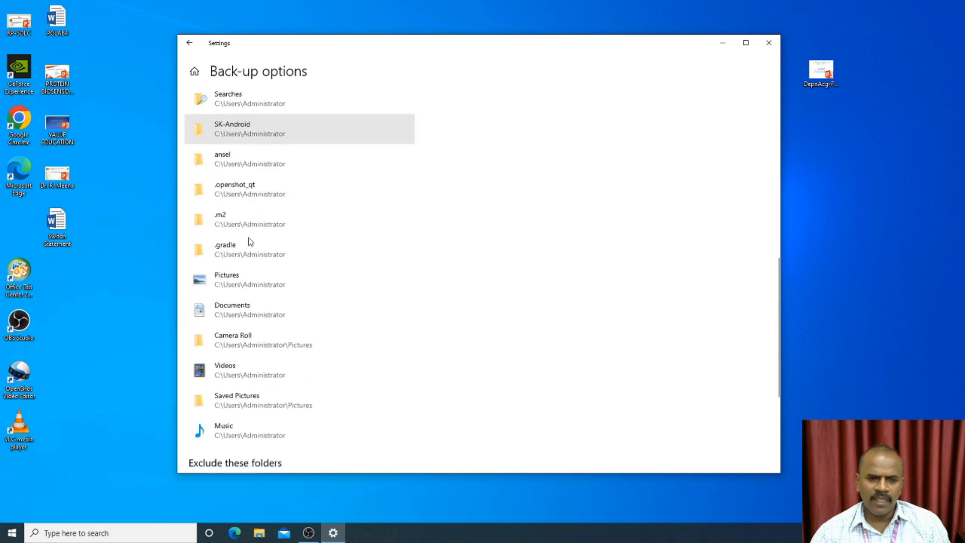
pyautogui.scroll(-3)
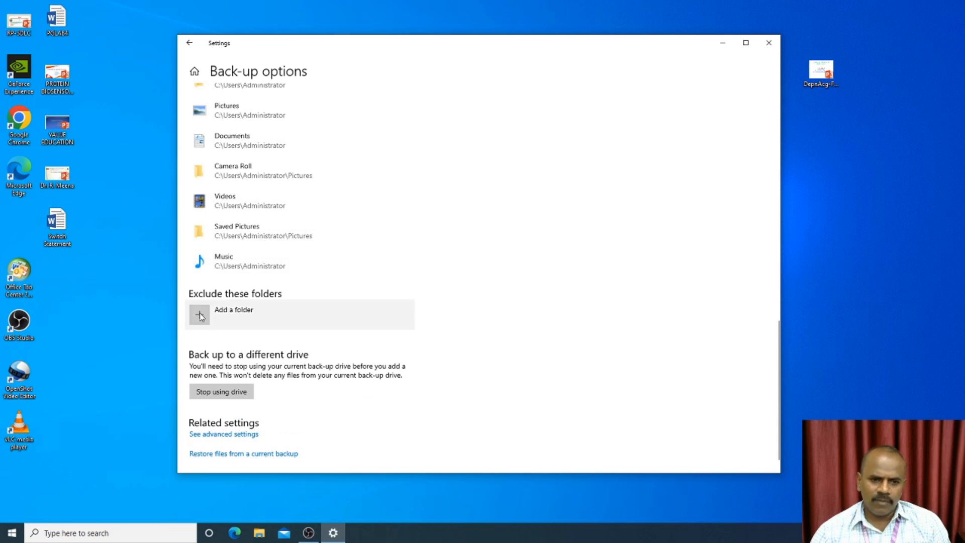
pyautogui.moveTo(351, 318)
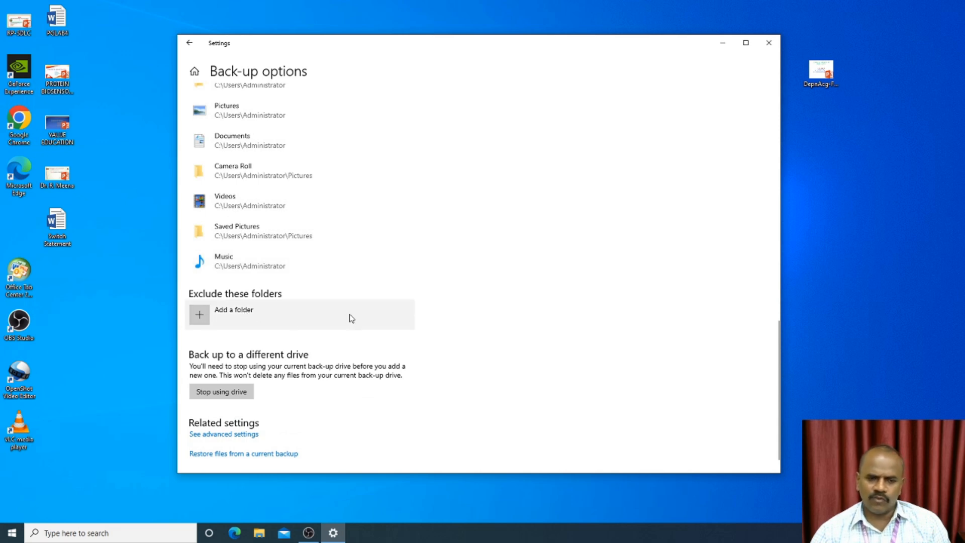
pyautogui.moveTo(340, 294)
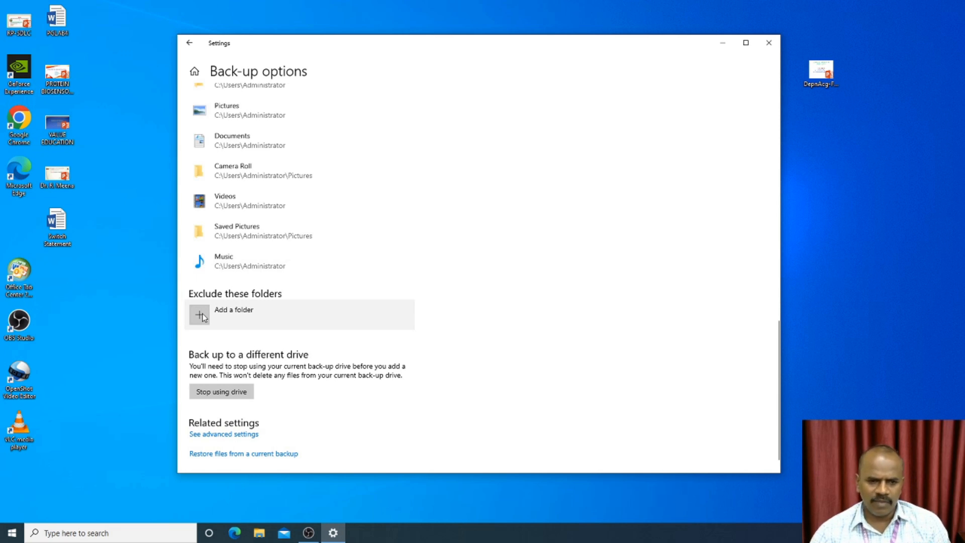
pyautogui.moveTo(454, 306)
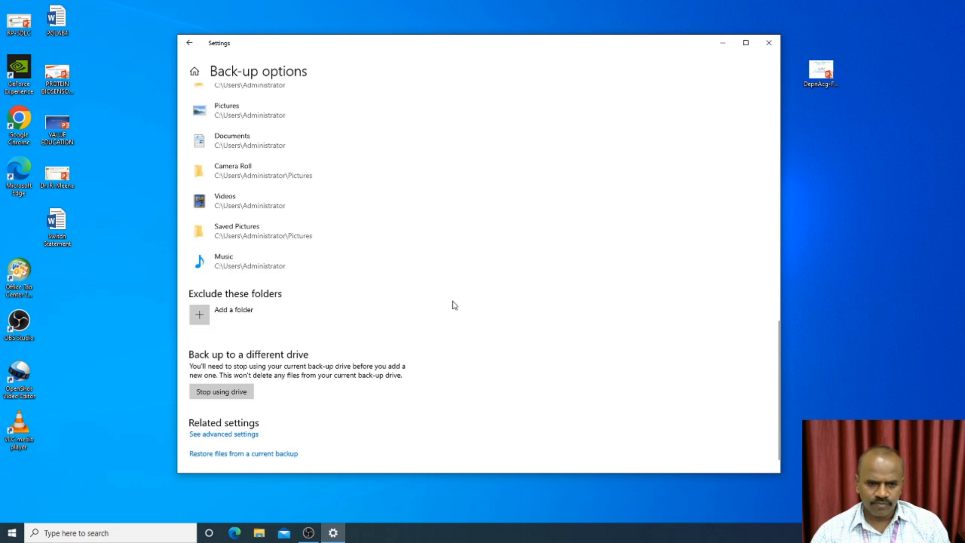
pyautogui.scroll(3)
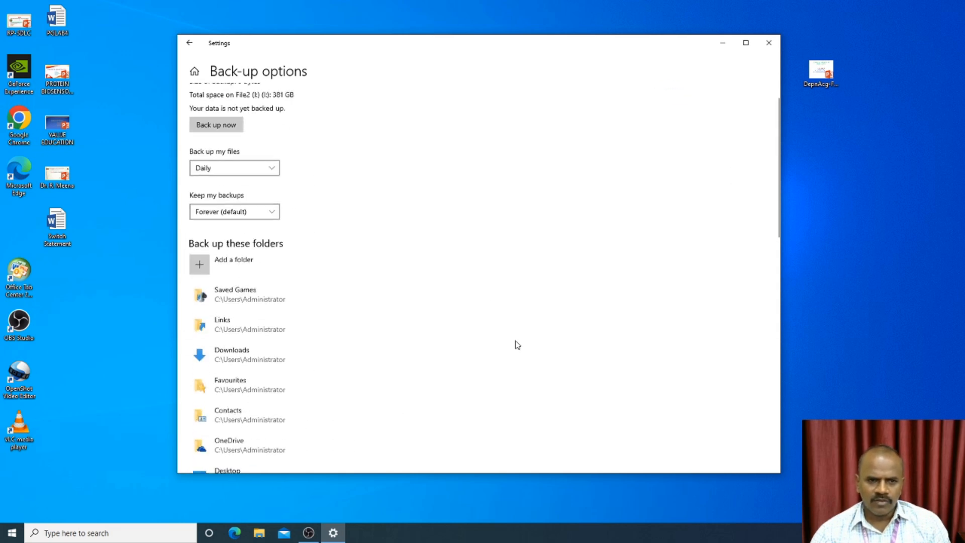
pyautogui.scroll(-3)
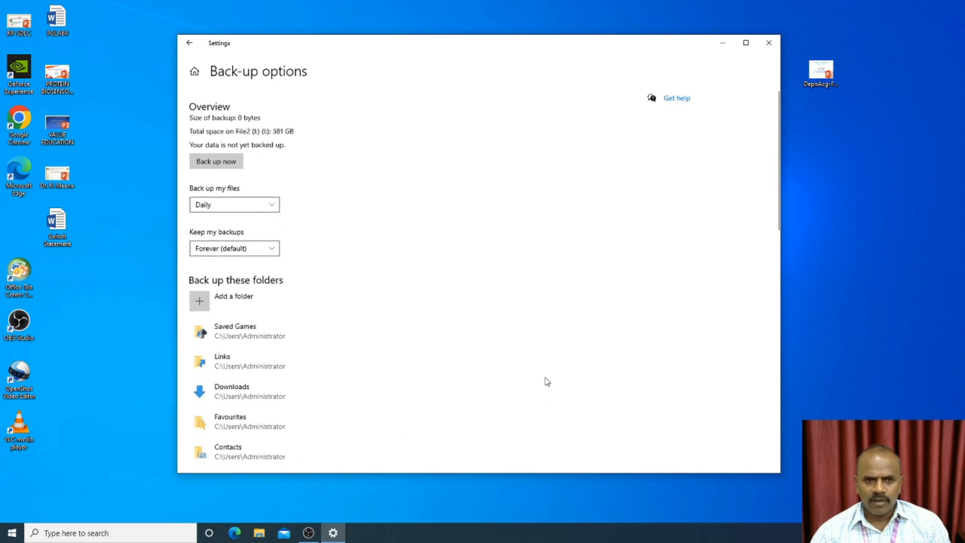
pyautogui.moveTo(223, 188)
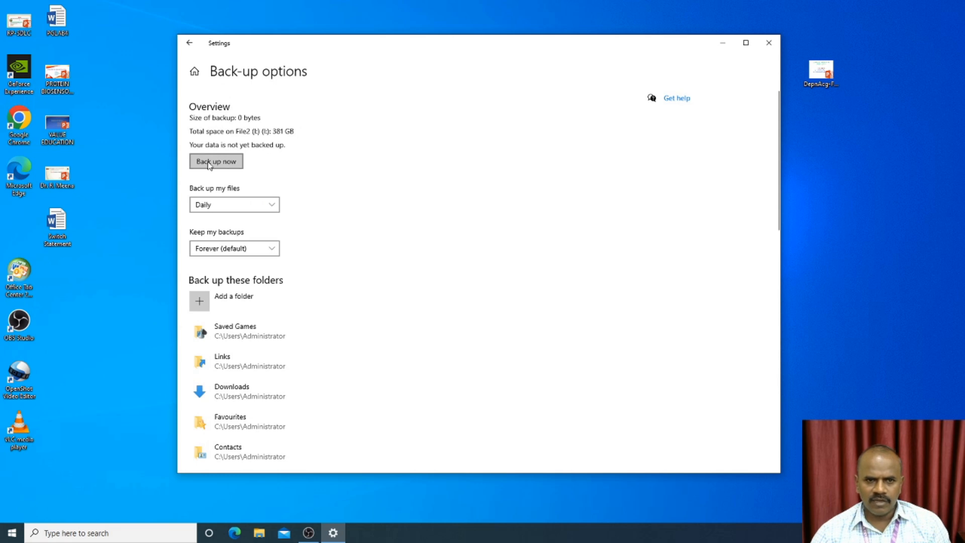
# Step: Run Back up now to start a manual File History backup to File2 (I:)
pyautogui.click(215, 161)
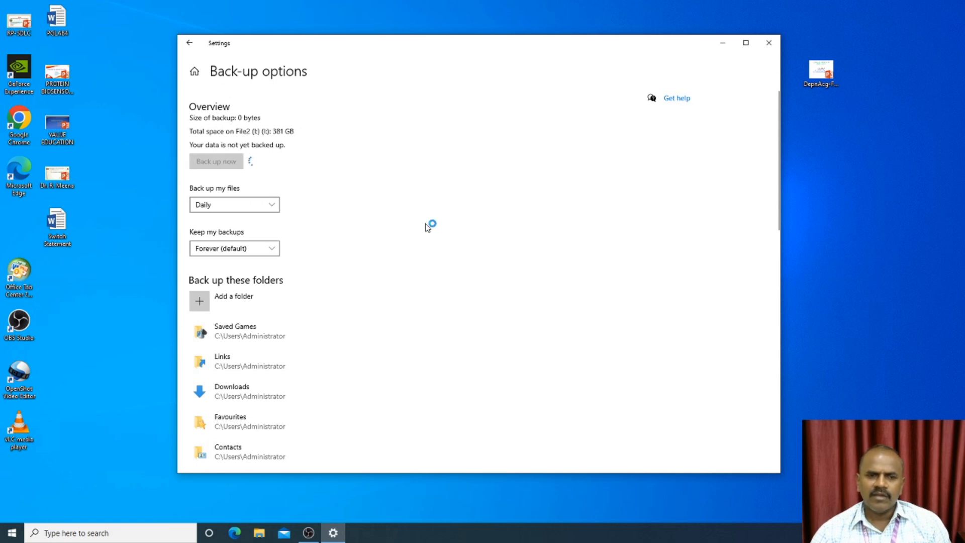
pyautogui.click(216, 161)
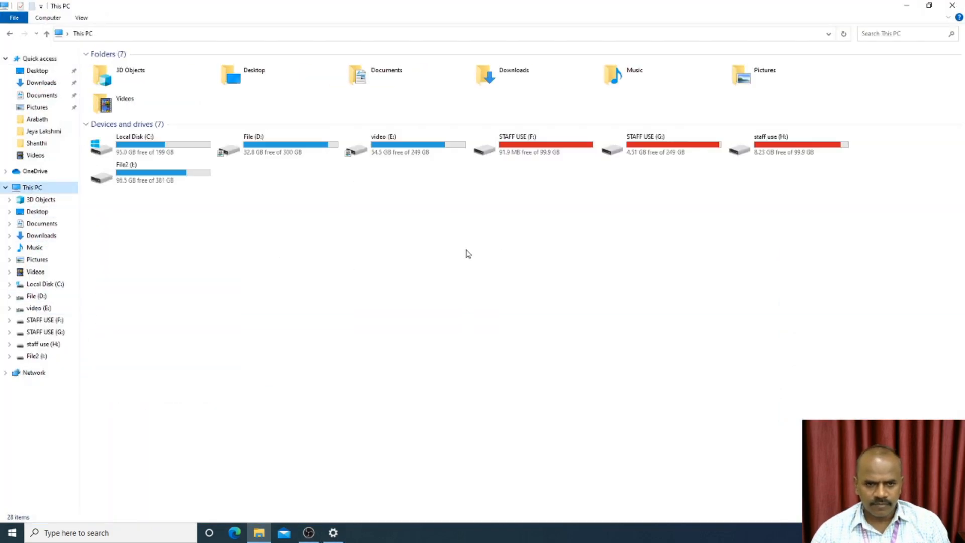
pyautogui.doubleClick(127, 172)
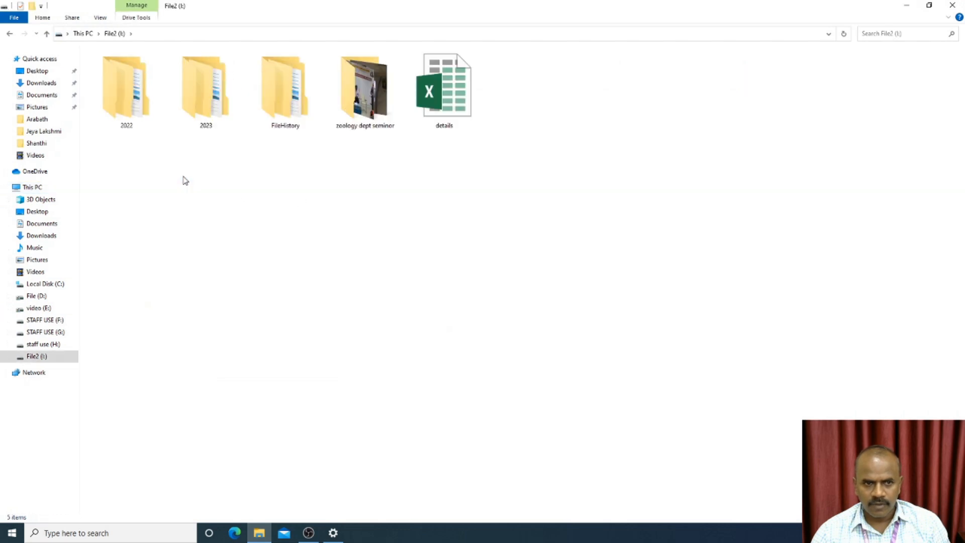
pyautogui.doubleClick(285, 90)
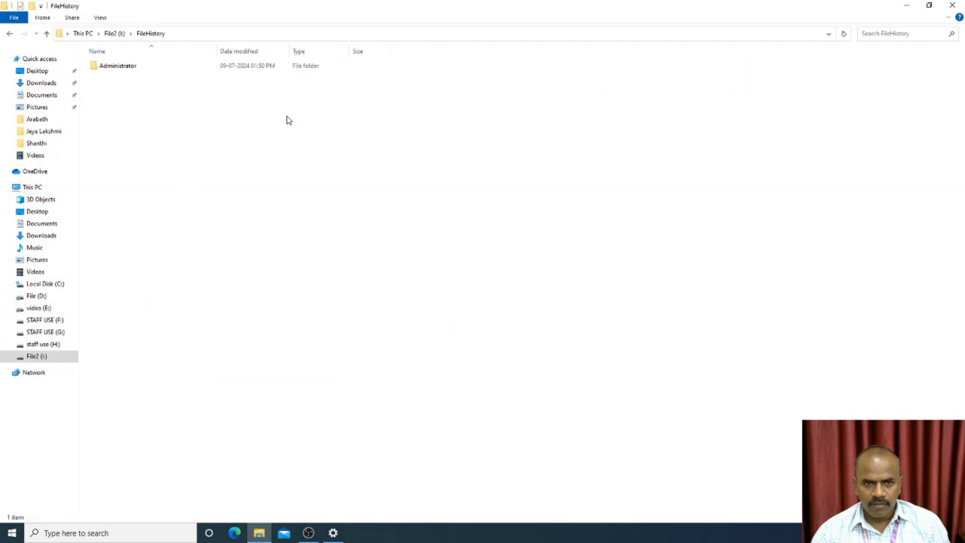
pyautogui.doubleClick(118, 66)
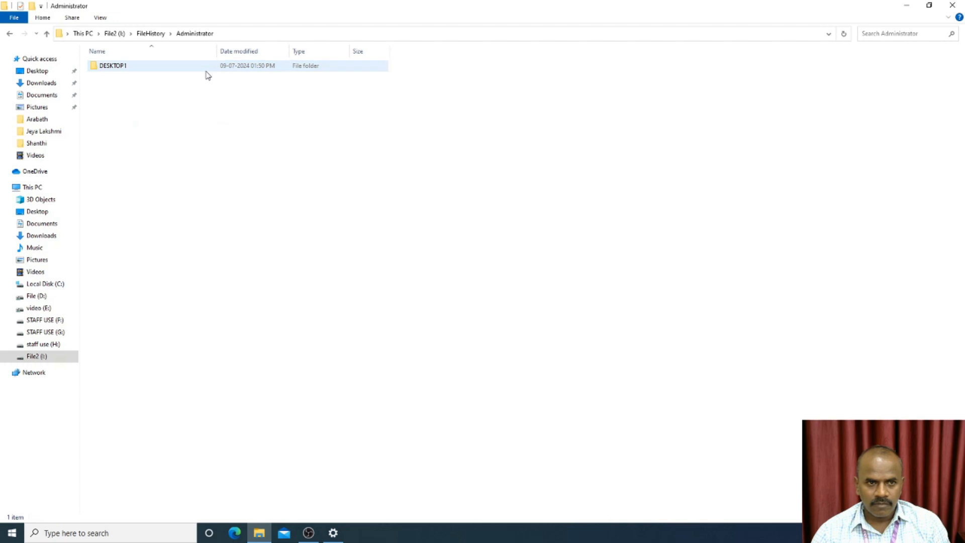
pyautogui.doubleClick(112, 66)
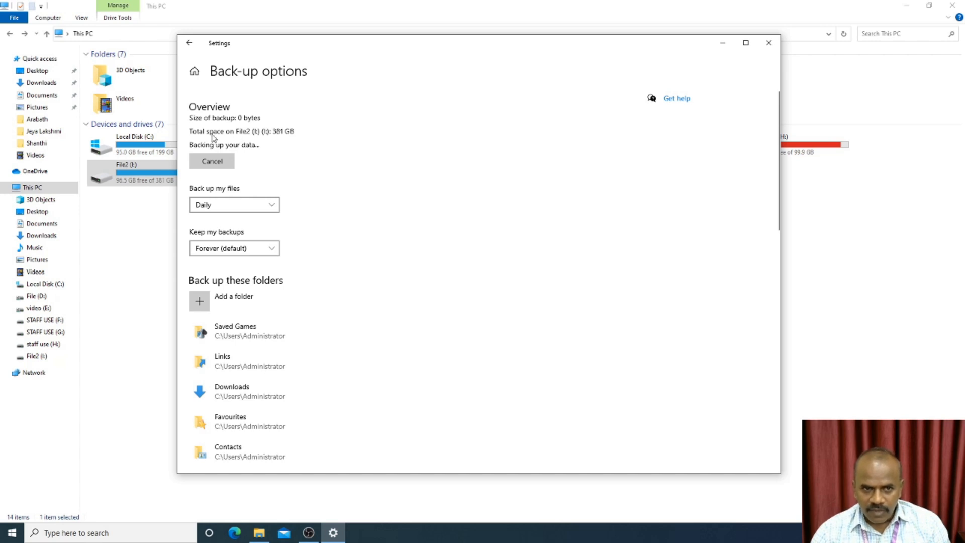
pyautogui.moveTo(279, 141)
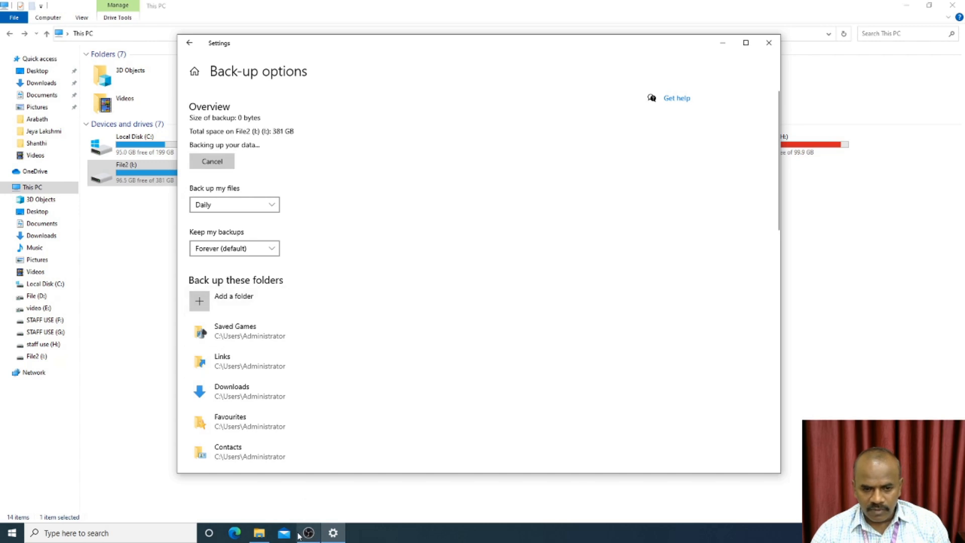
pyautogui.click(768, 42)
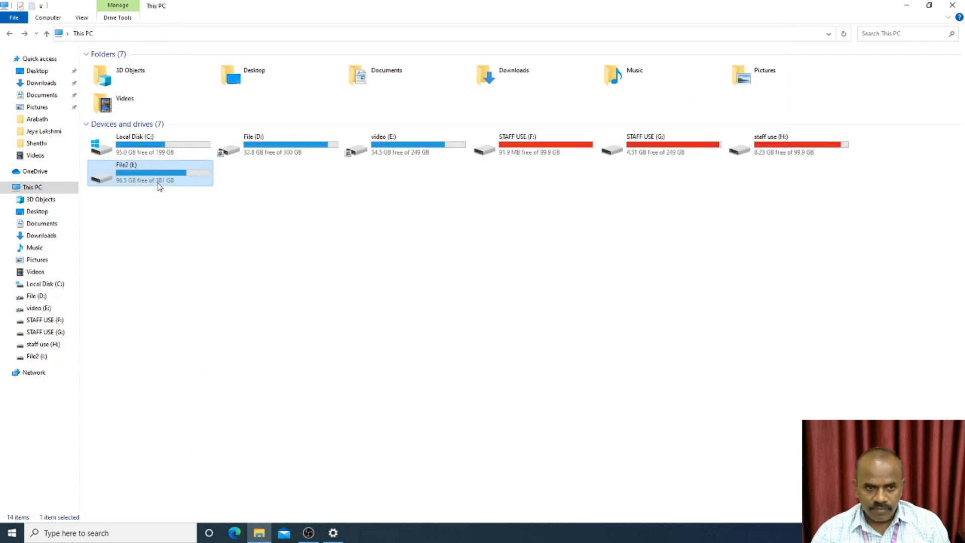
# Step: Browse File2 (I:) > FileHistory down to the DESKTOP1 Configuration folder
pyautogui.doubleClick(150, 172)
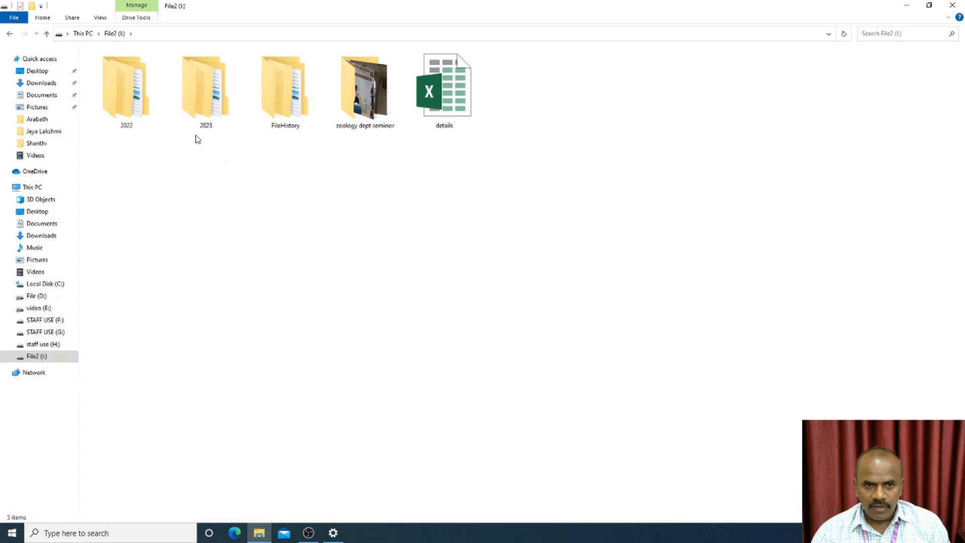
pyautogui.click(284, 90)
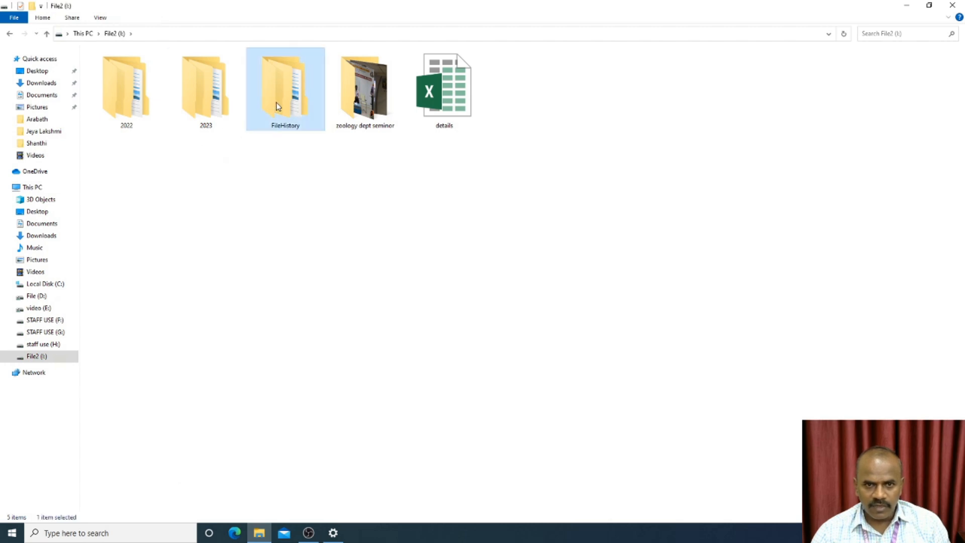
pyautogui.doubleClick(285, 90)
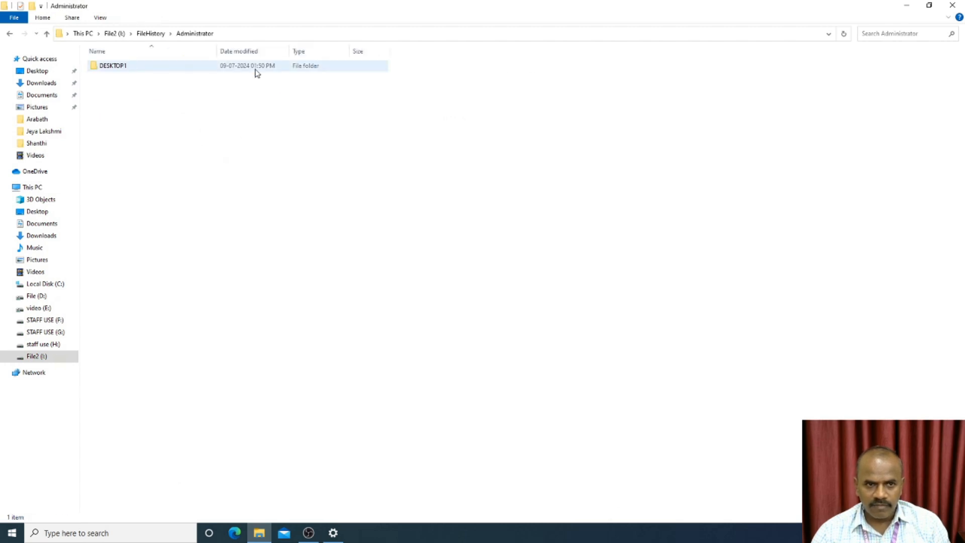
pyautogui.doubleClick(112, 66)
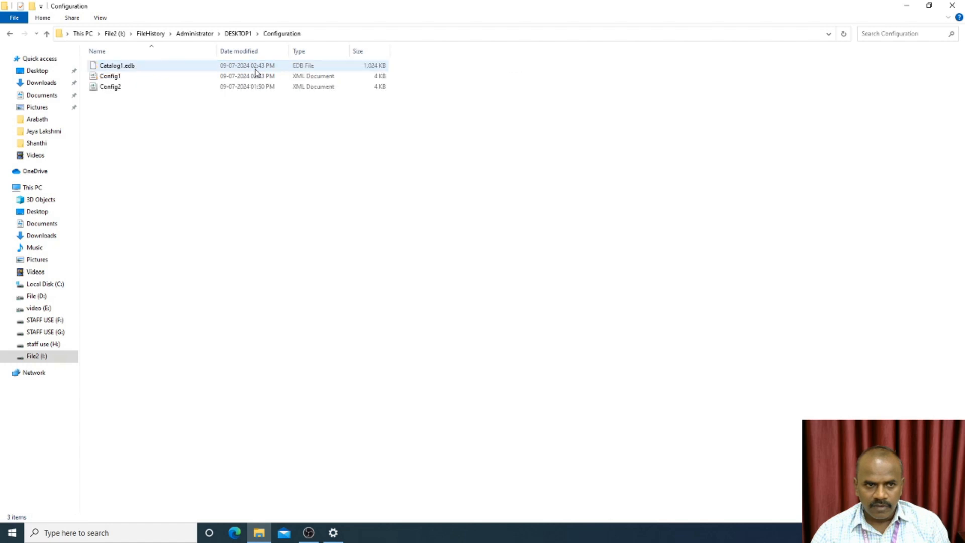
# Step: Inspect the DESKTOP1 Data folder, then navigate back up to the FileHistory folder
pyautogui.click(9, 33)
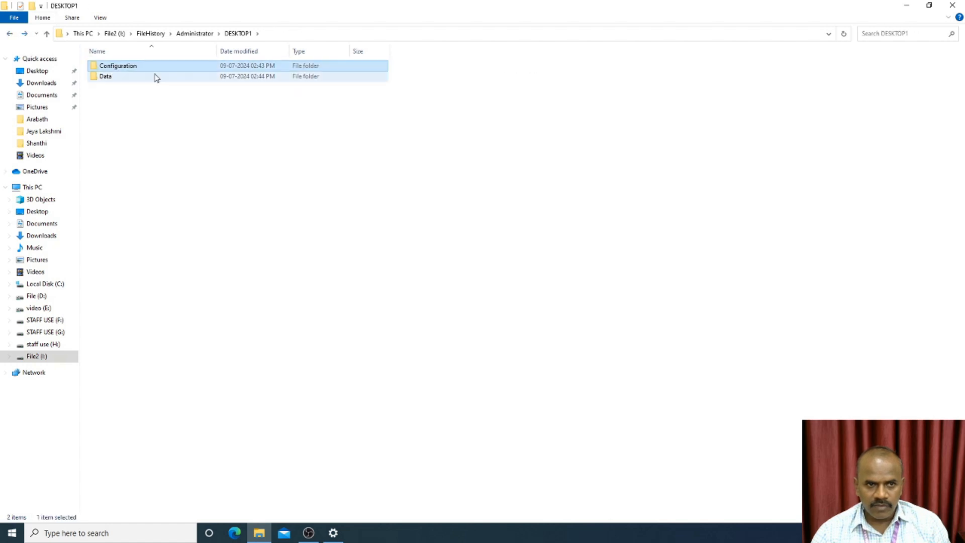
pyautogui.doubleClick(105, 75)
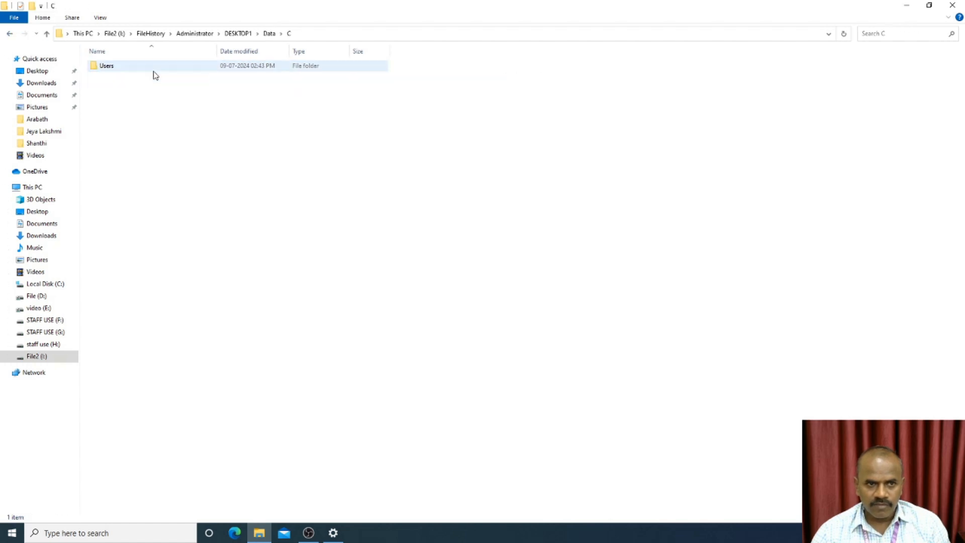
pyautogui.click(9, 33)
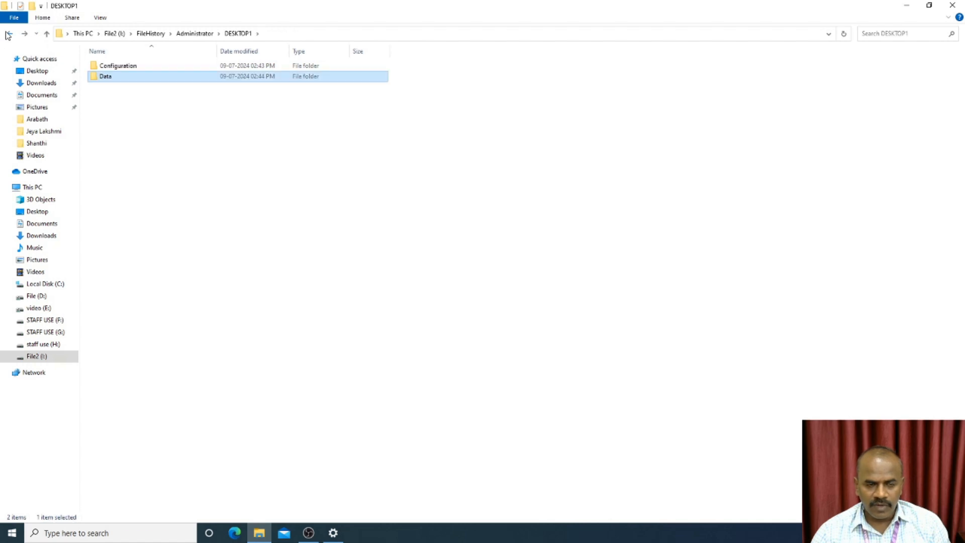
pyautogui.click(10, 33)
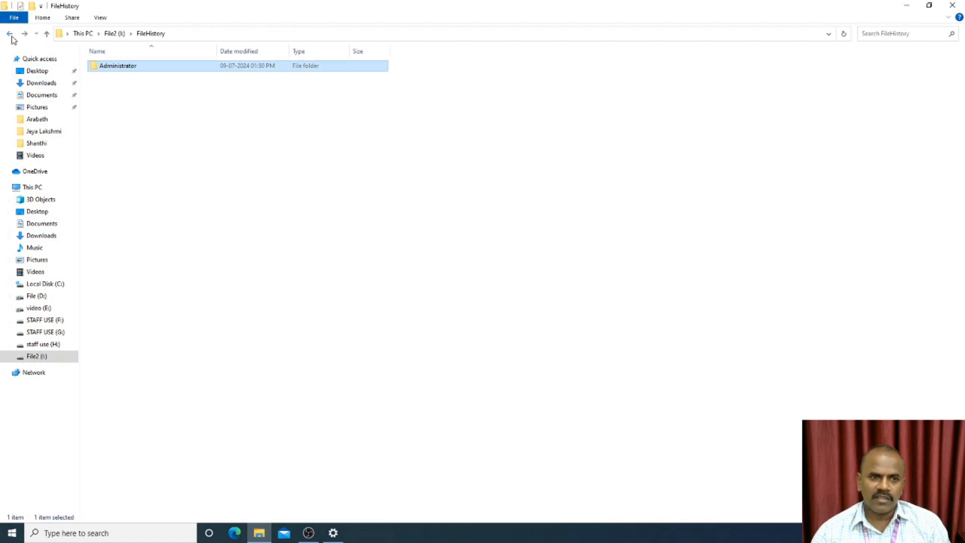